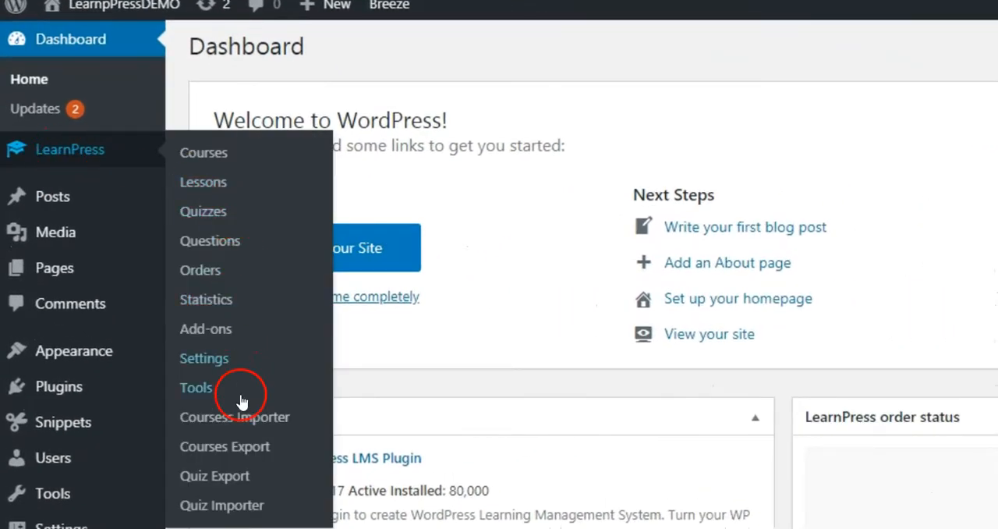
mouse_move(555, 371)
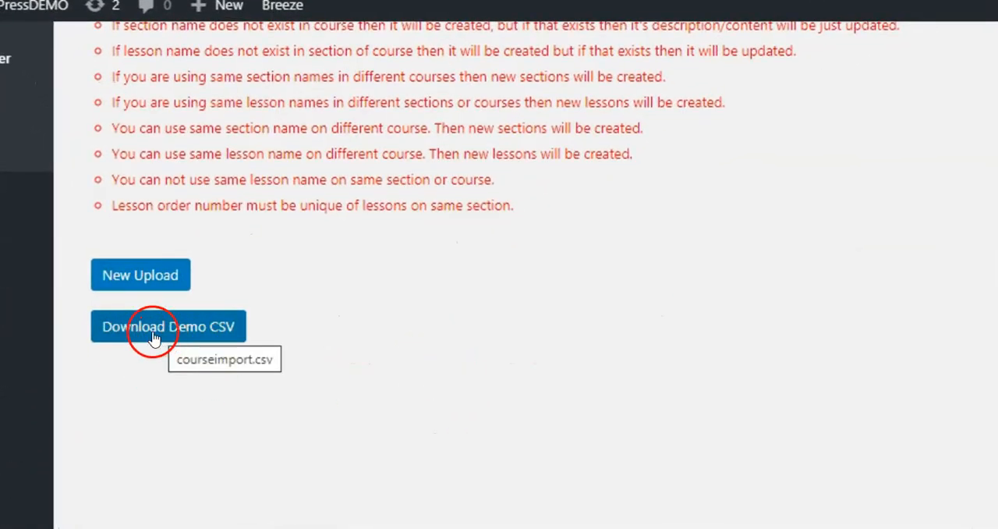
Request the demo course import CSV template from the Courses Importer page.
left_click(168, 326)
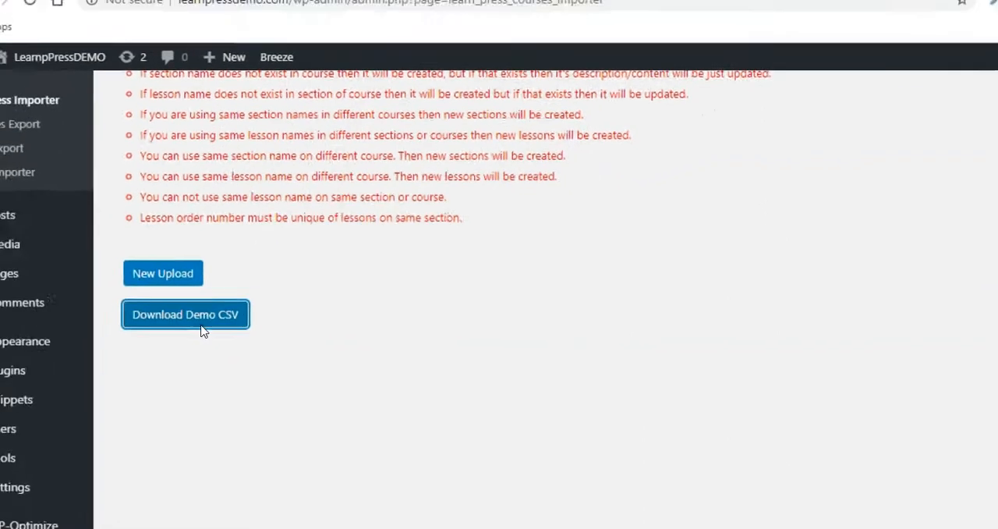
left_click(184, 315)
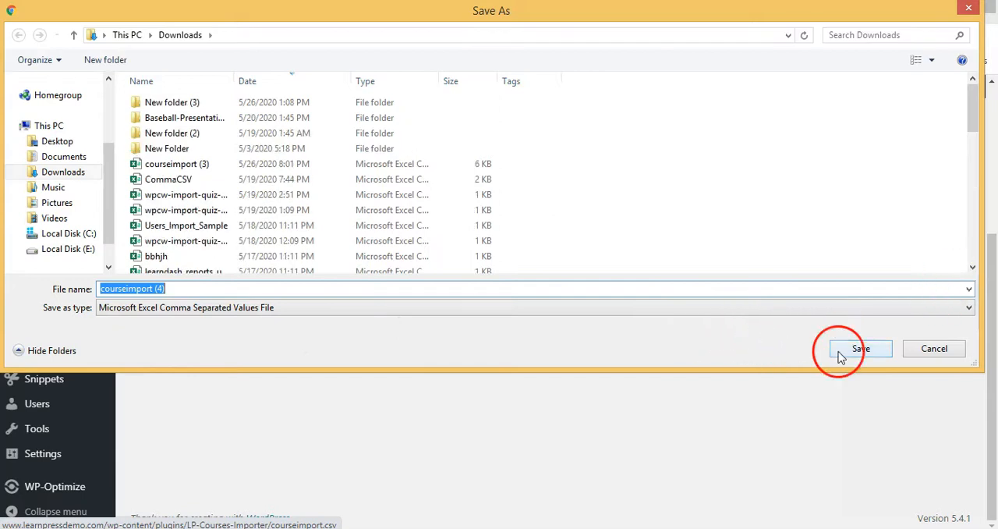
Save the demo CSV to Downloads as courseimport (4).csv and launch it from the download bar.
left_click(861, 349)
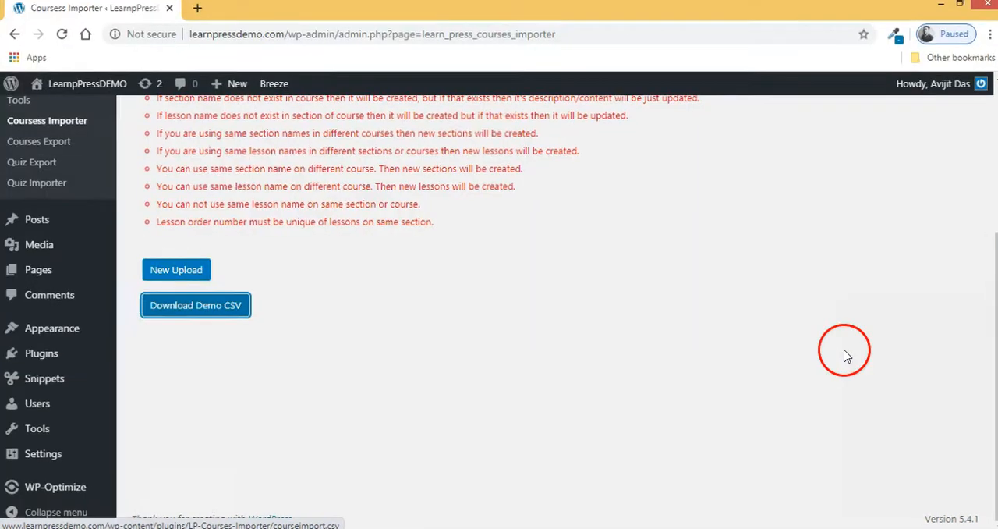
left_click(195, 306)
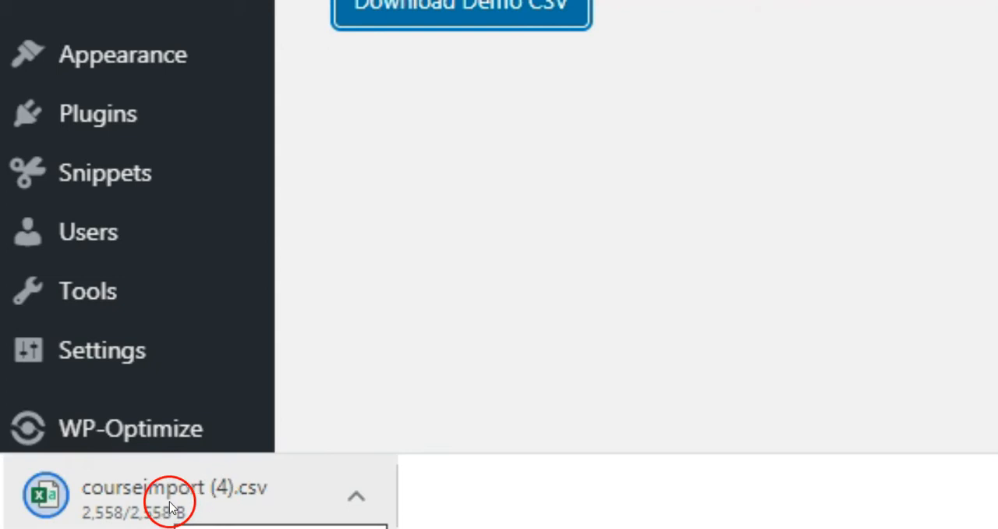
left_click(175, 496)
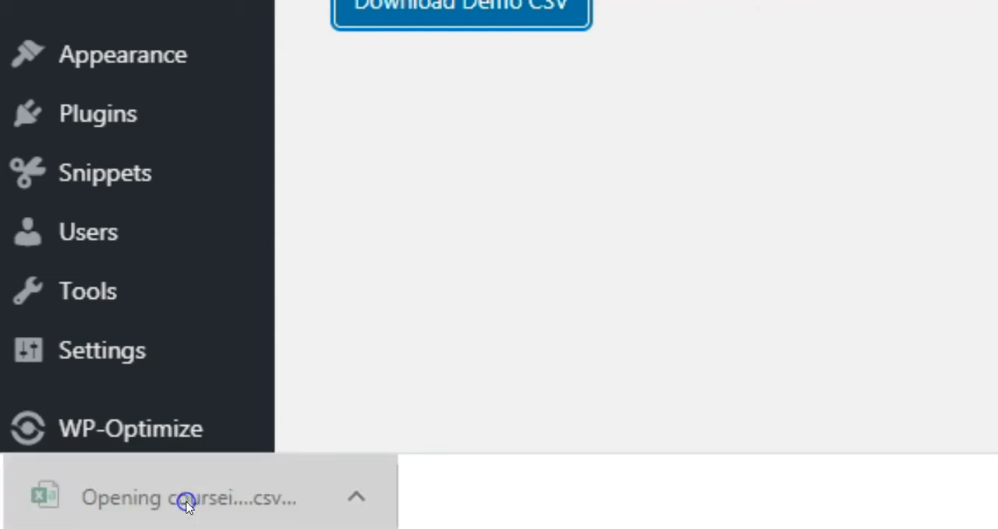
Insert the [audio mp3=".../2020/05/bensound-summer..."] shortcode after <br> in the Course content cells and review the sheet.
left_click(187, 498)
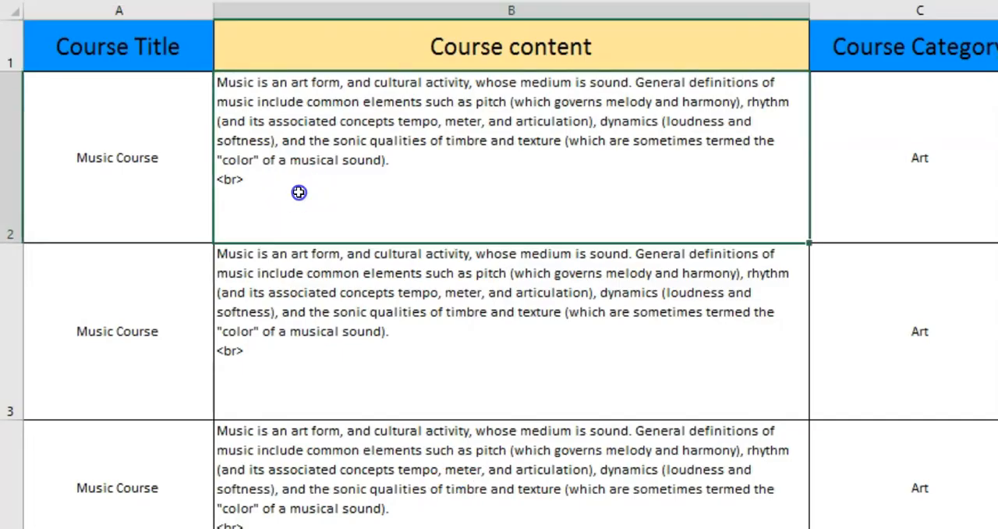
type("[audio mp3=\"http://www.learnpressdemo.com/wp-content/uploads/2020/05/bensound-summer.mp3\"][/audio]")
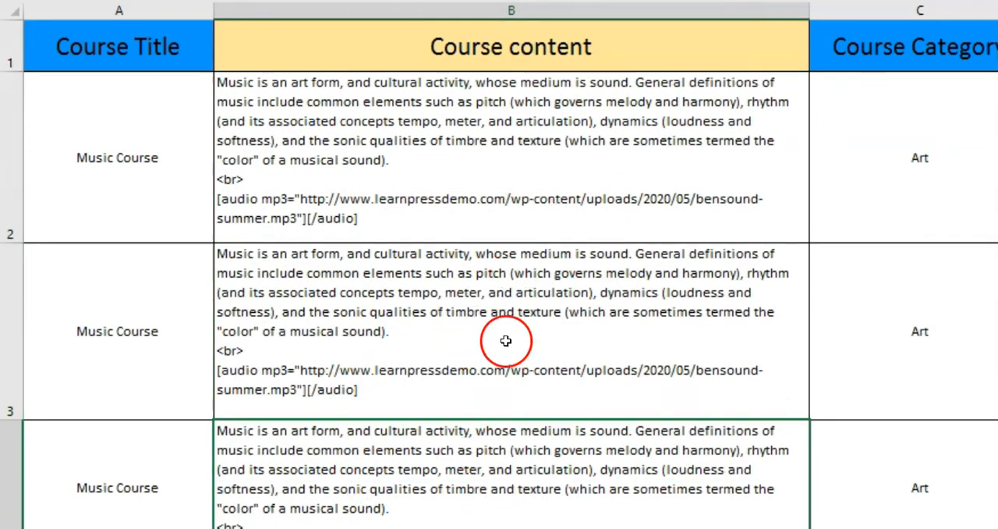
scroll("down", 3)
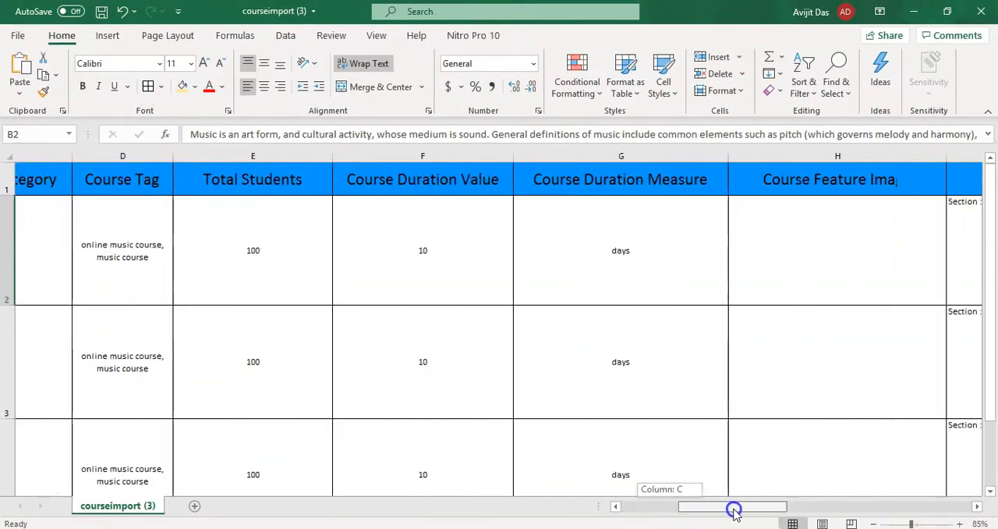
left_click_drag(733, 505, 796, 512)
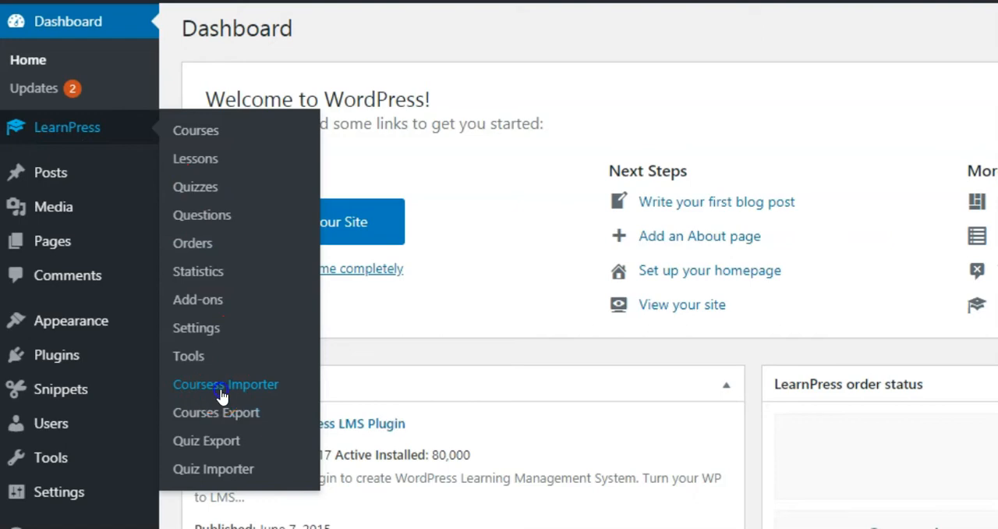
Start a new CSV upload from the Courses Importer page.
left_click(225, 384)
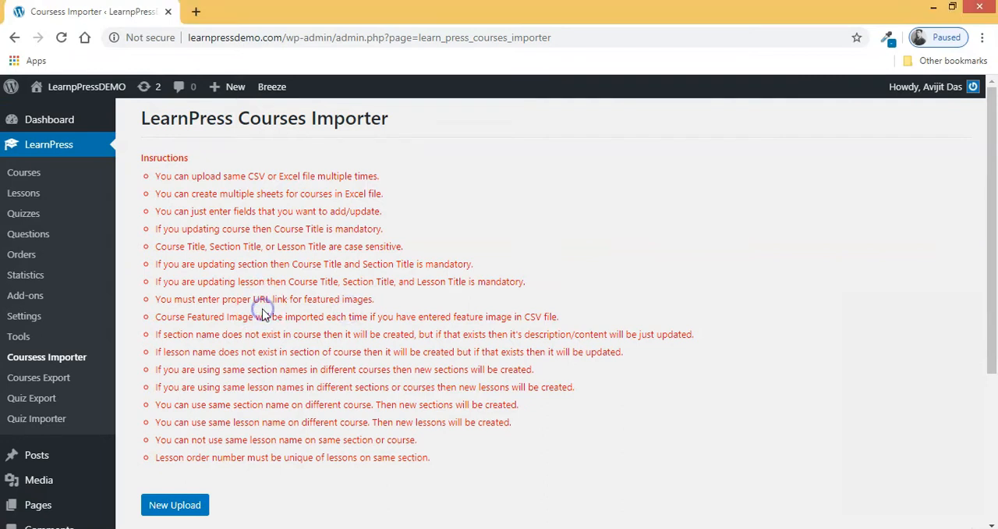
scroll("down", 3)
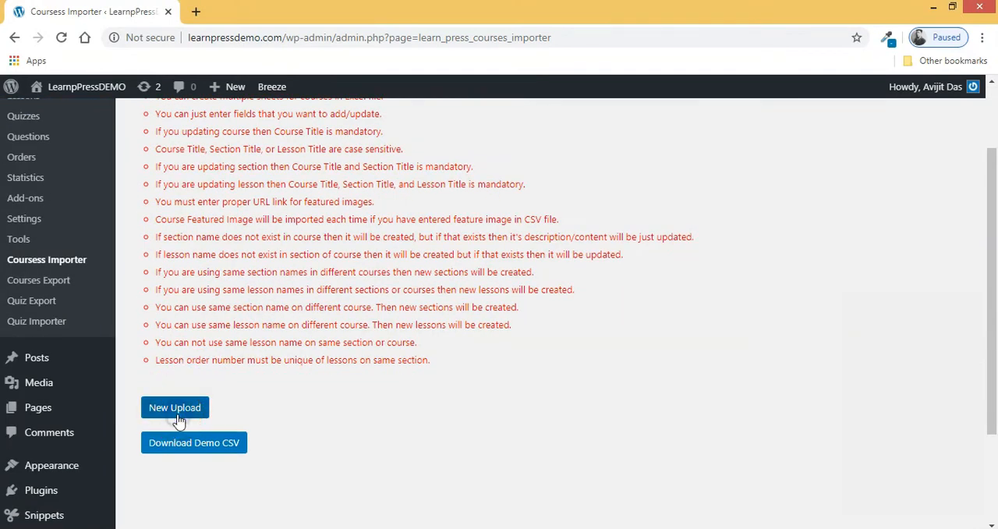
left_click(174, 407)
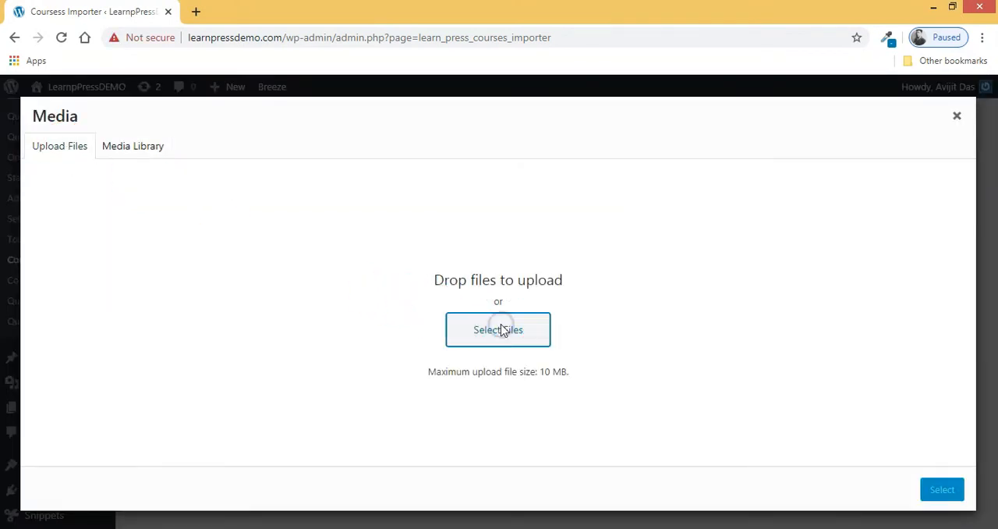
Choose the edited courseimport (3).csv from the computer and upload it to the media library.
left_click(499, 329)
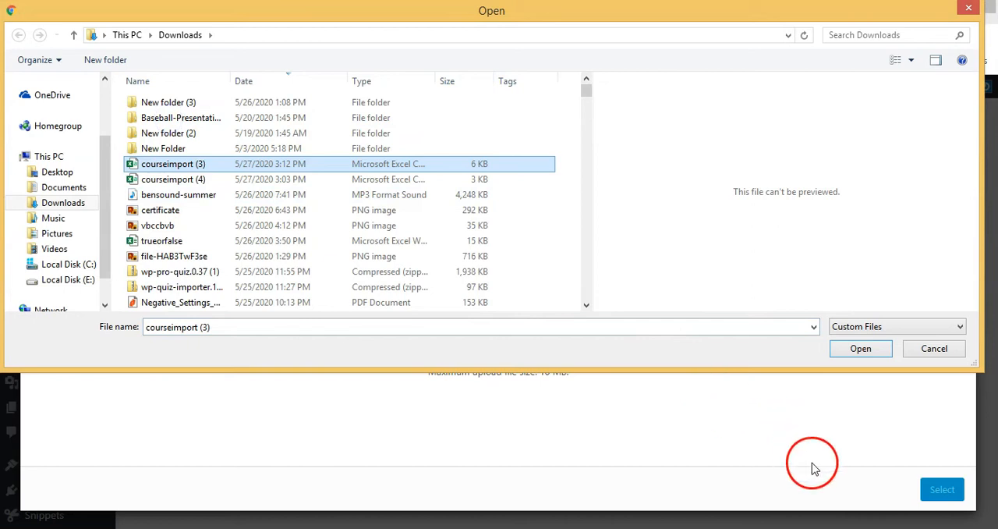
left_click(861, 349)
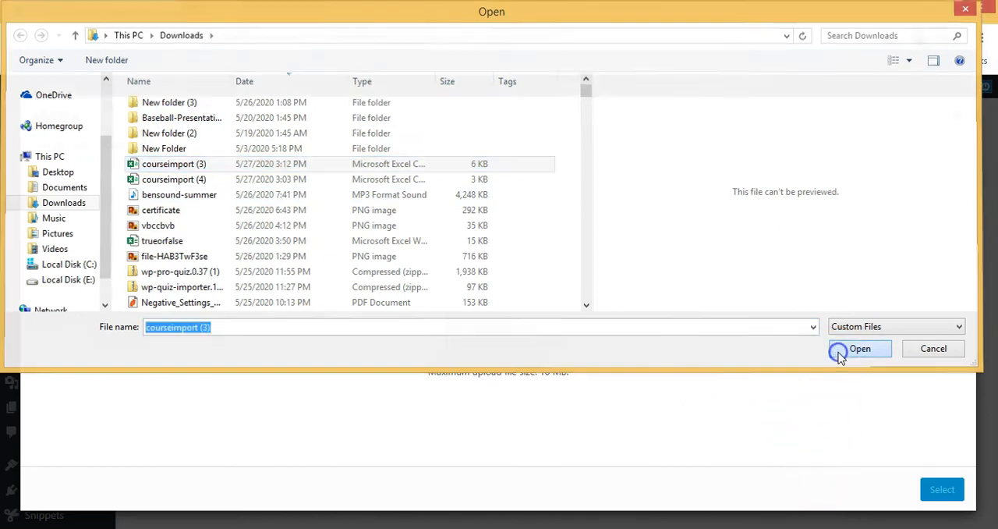
left_click(857, 348)
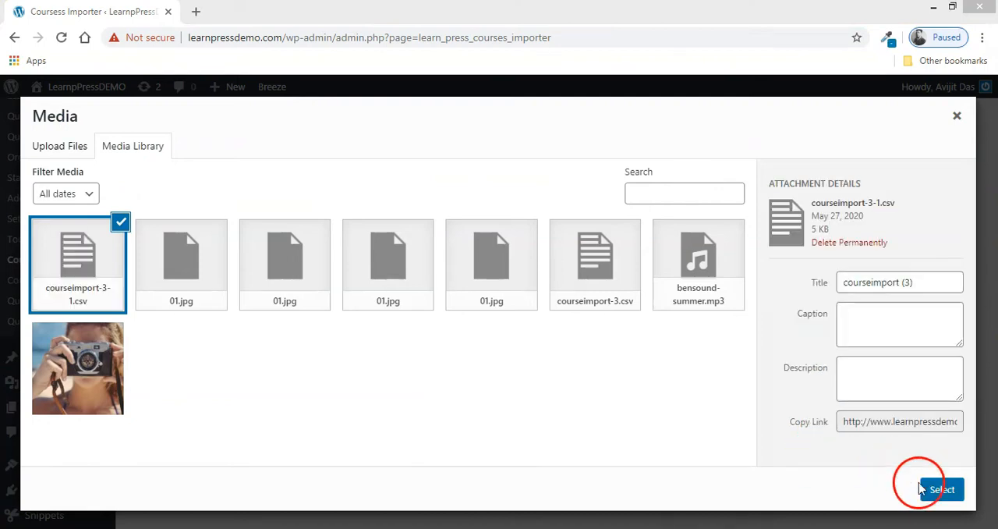
Select the uploaded courseimport-3-1.csv and process the courses import.
left_click(942, 489)
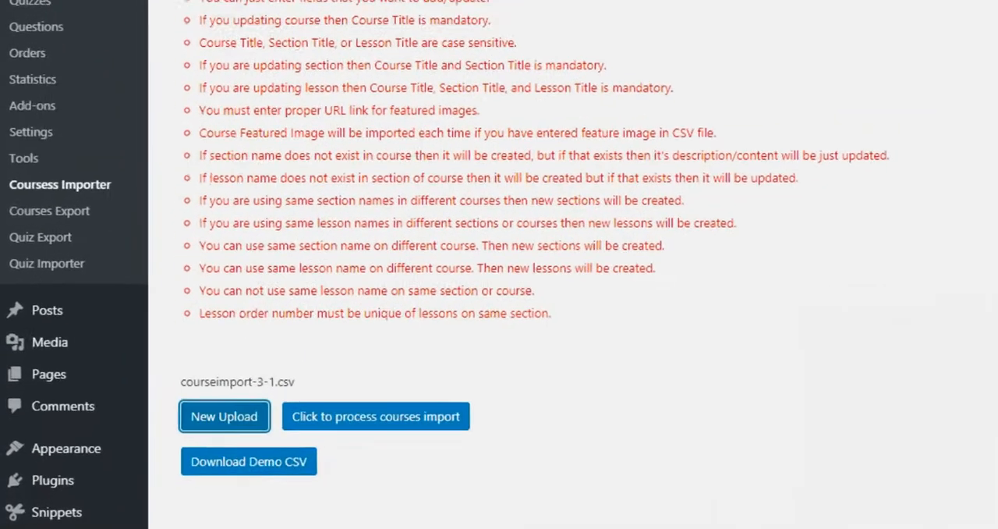
scroll("down", 3)
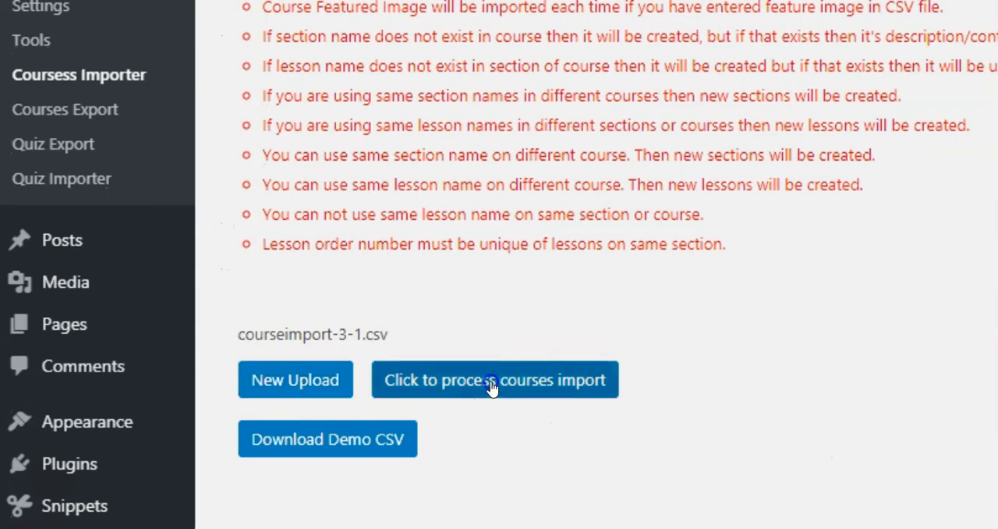
left_click(495, 381)
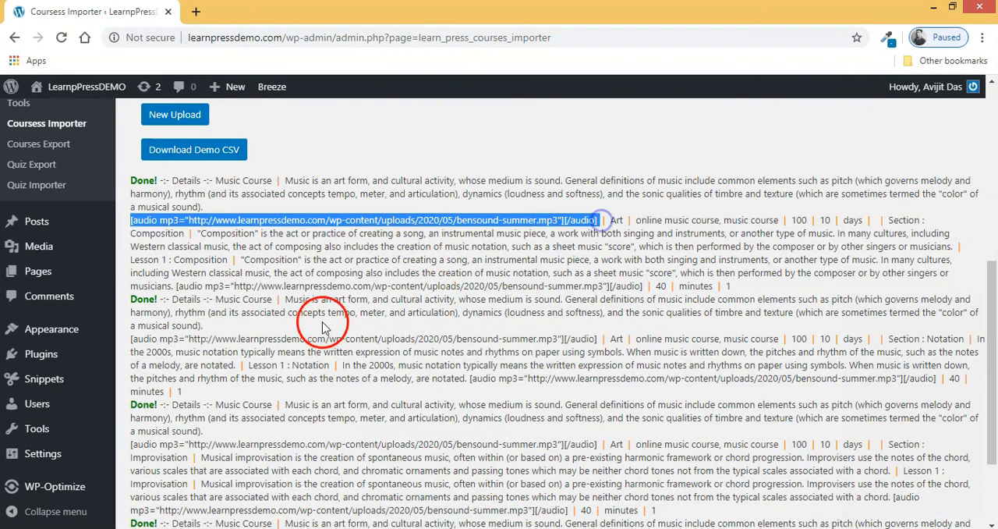
Review the Done import results and view the imported Music Course with its audio player.
scroll("down", 3)
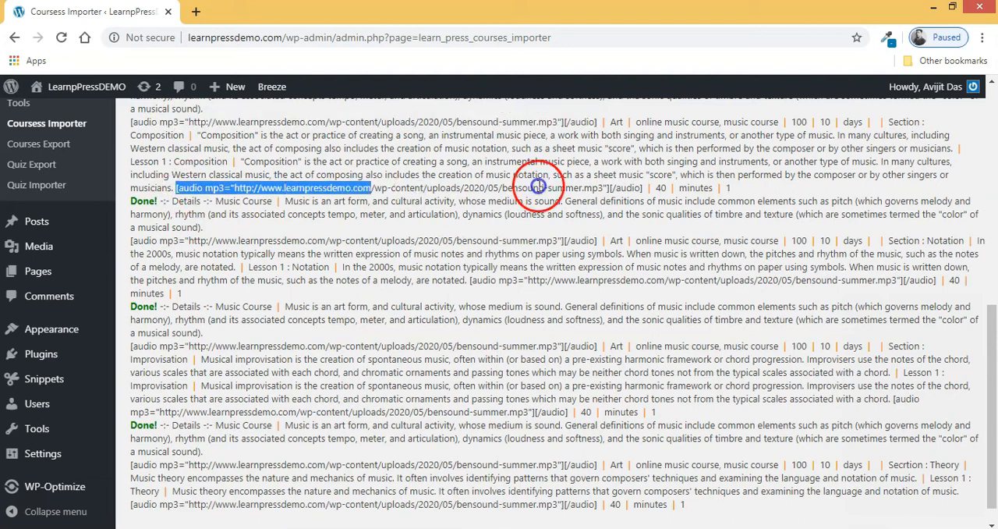
scroll("down", 3)
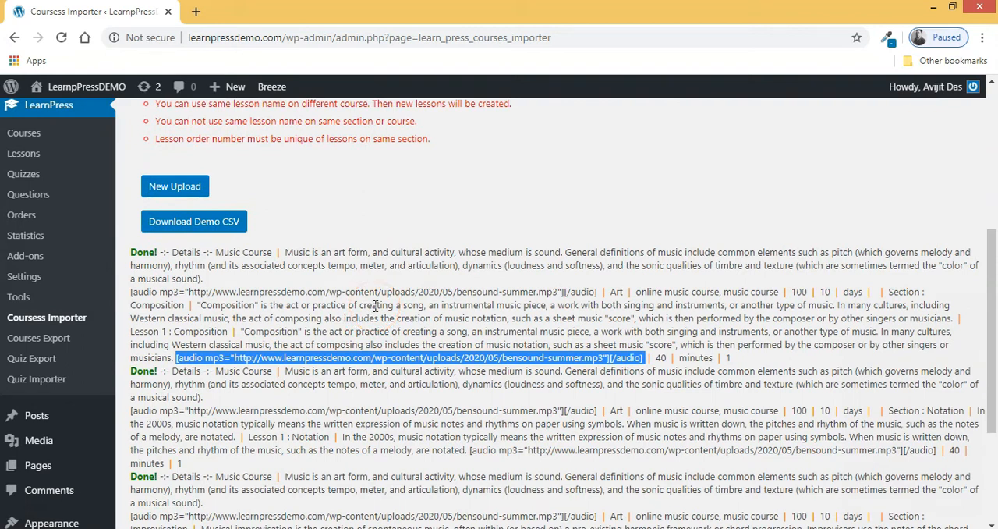
left_click(24, 171)
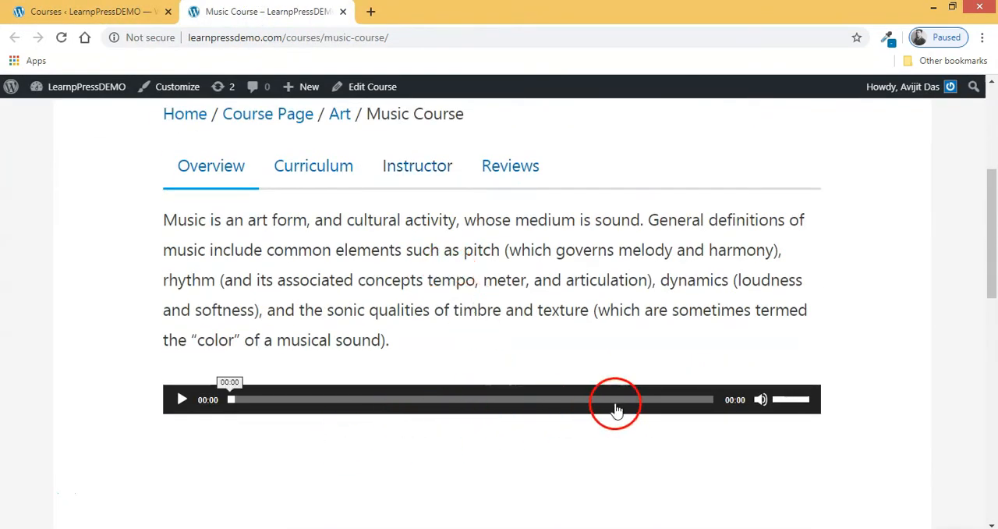
left_click(312, 165)
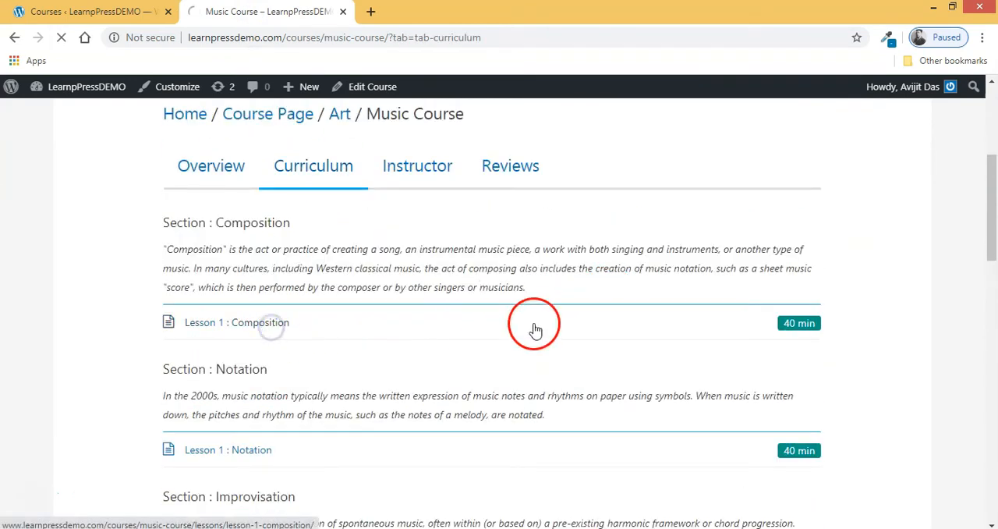
left_click(237, 321)
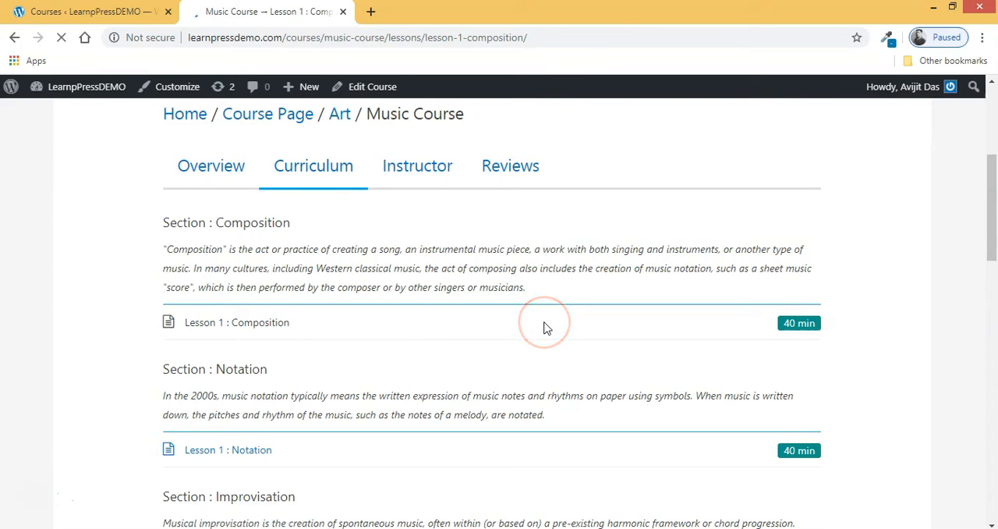
left_click(237, 322)
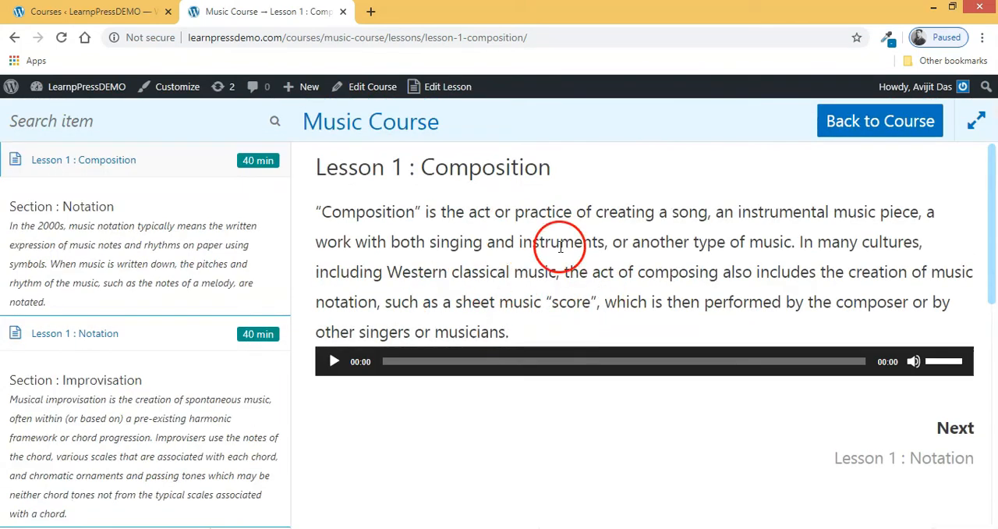
mouse_move(720, 337)
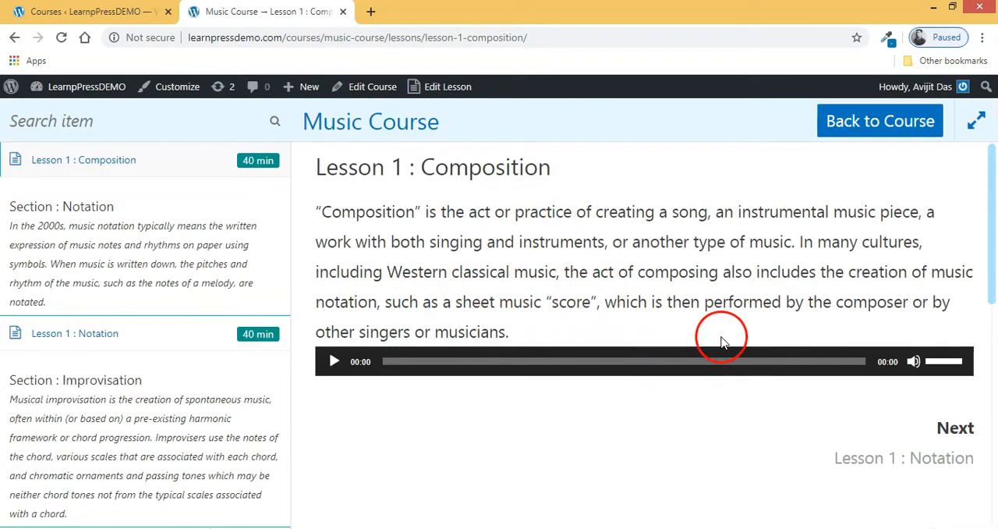
scroll("down", 3)
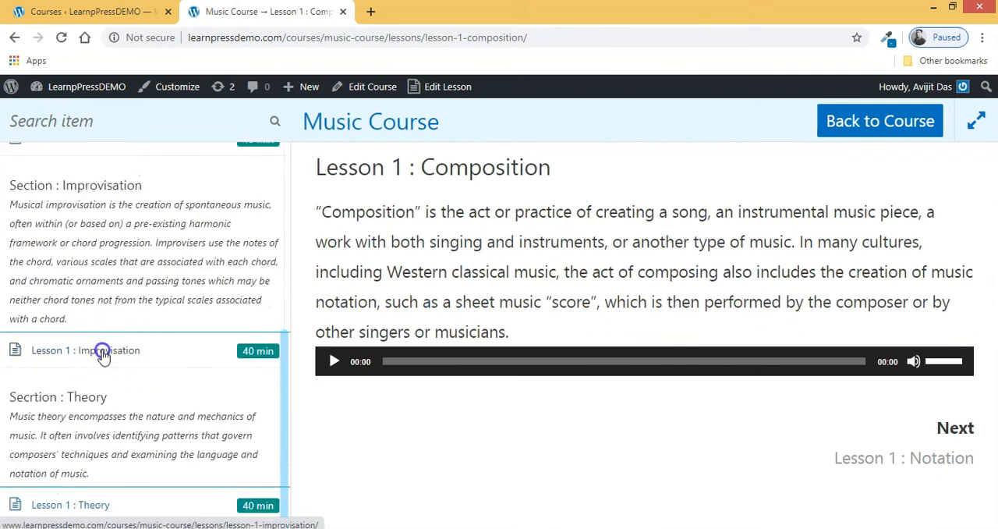
left_click(102, 349)
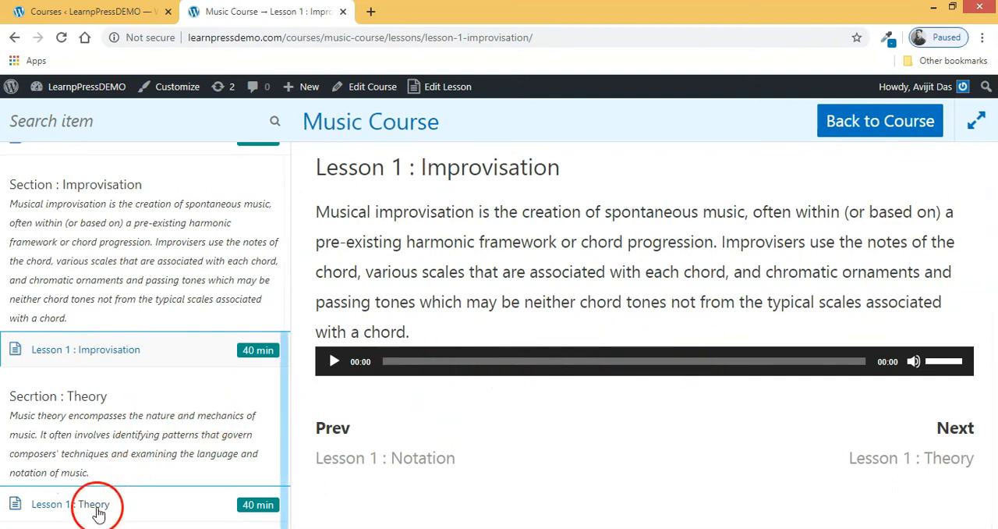
left_click(94, 504)
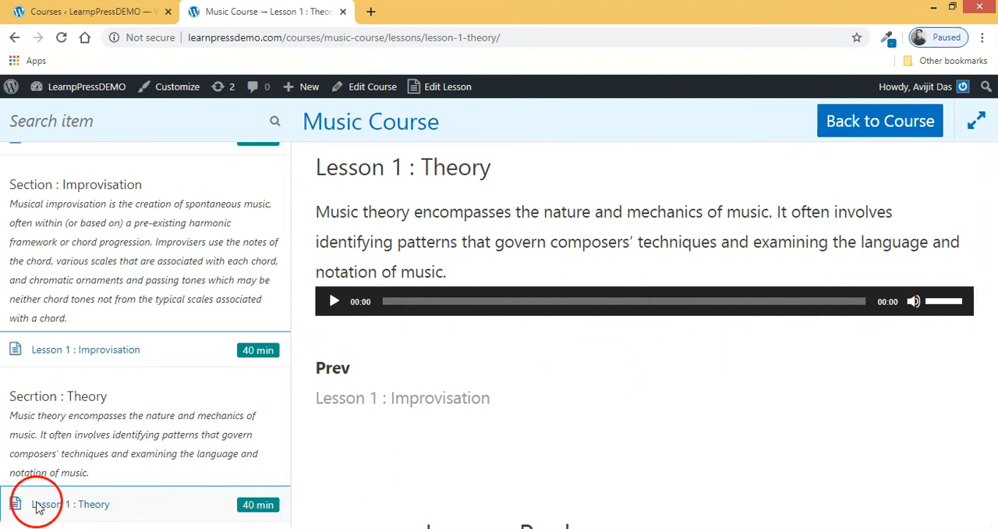
left_click(879, 121)
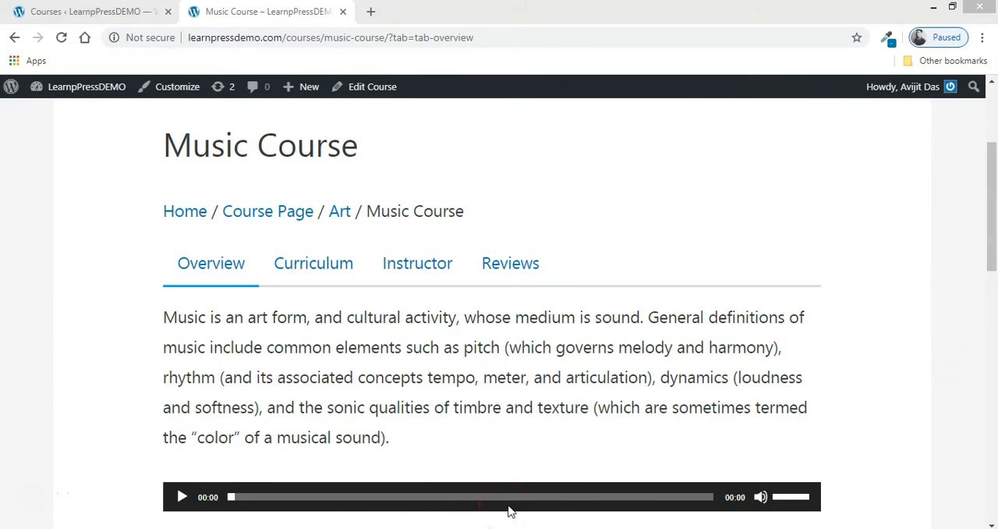
left_click(505, 507)
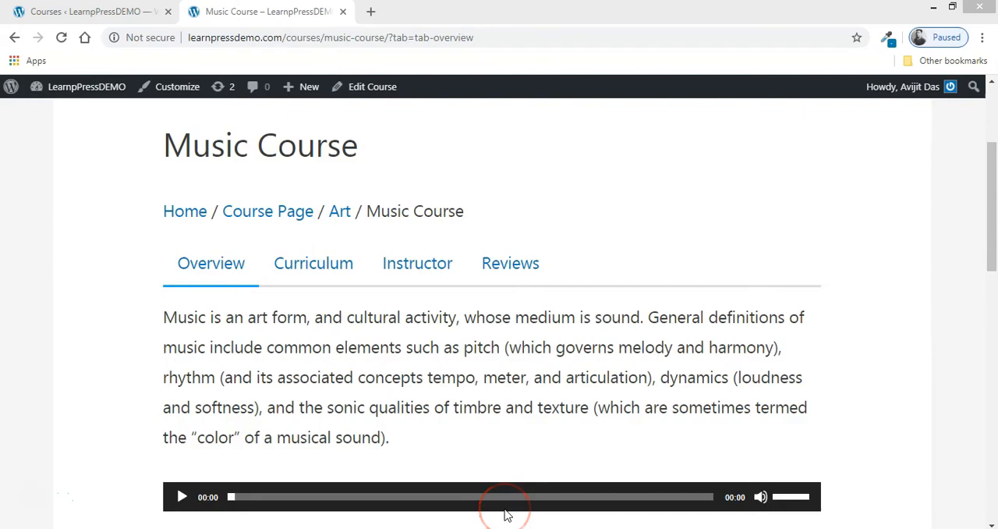